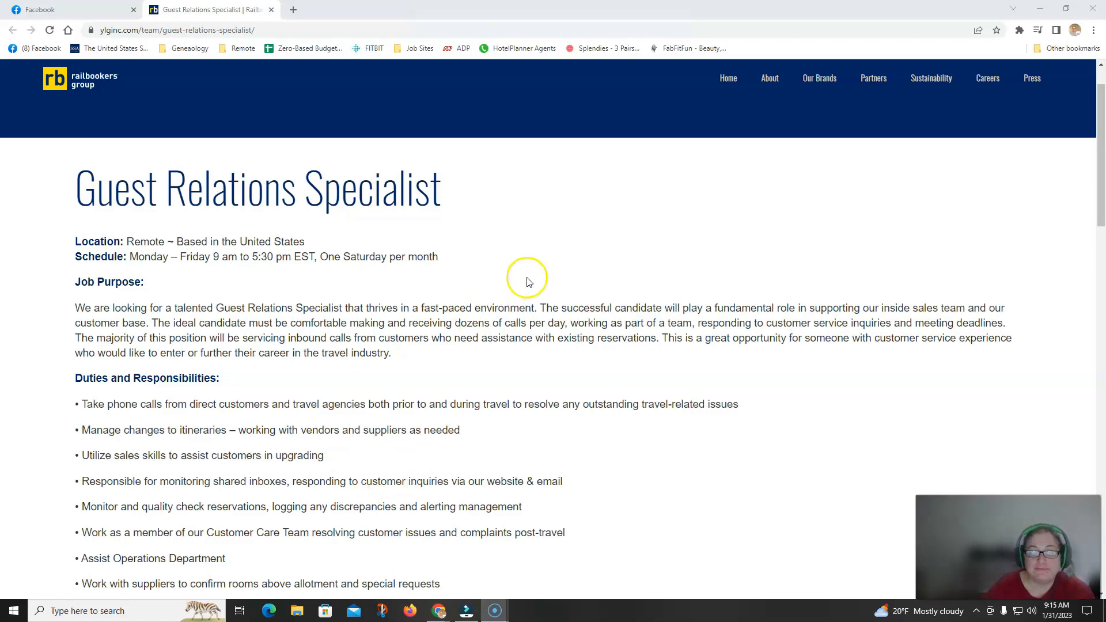
- Scroll the Guest Relations Specialist posting down to the Duties and Responsibilities list
scroll(down, 3)
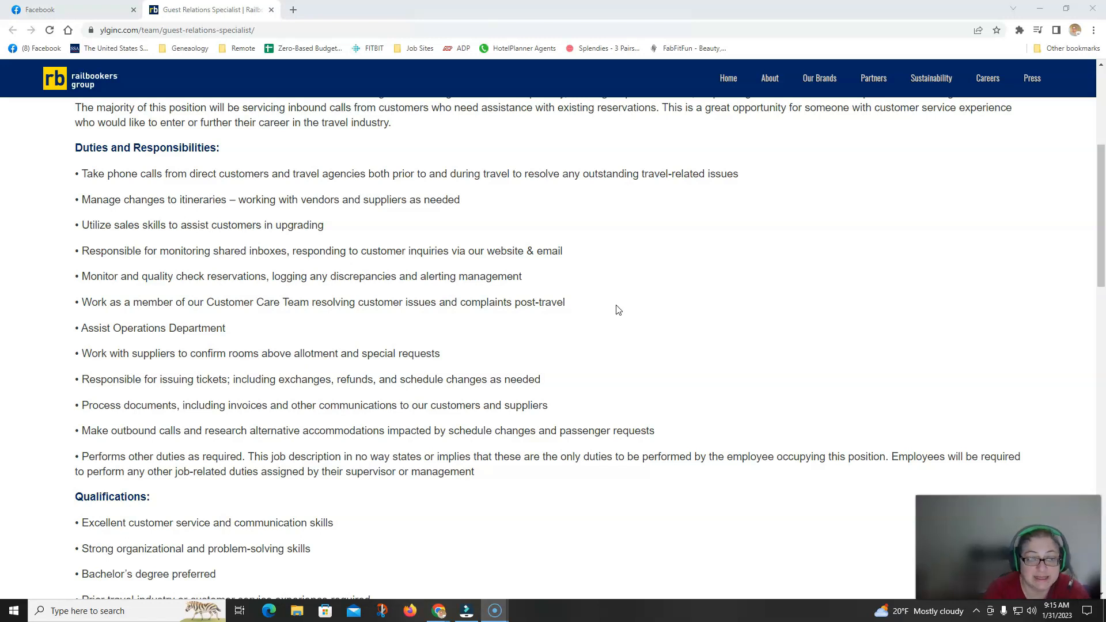
- Scroll down to the Qualifications list and the start of Benefits Include
scroll(down, 3)
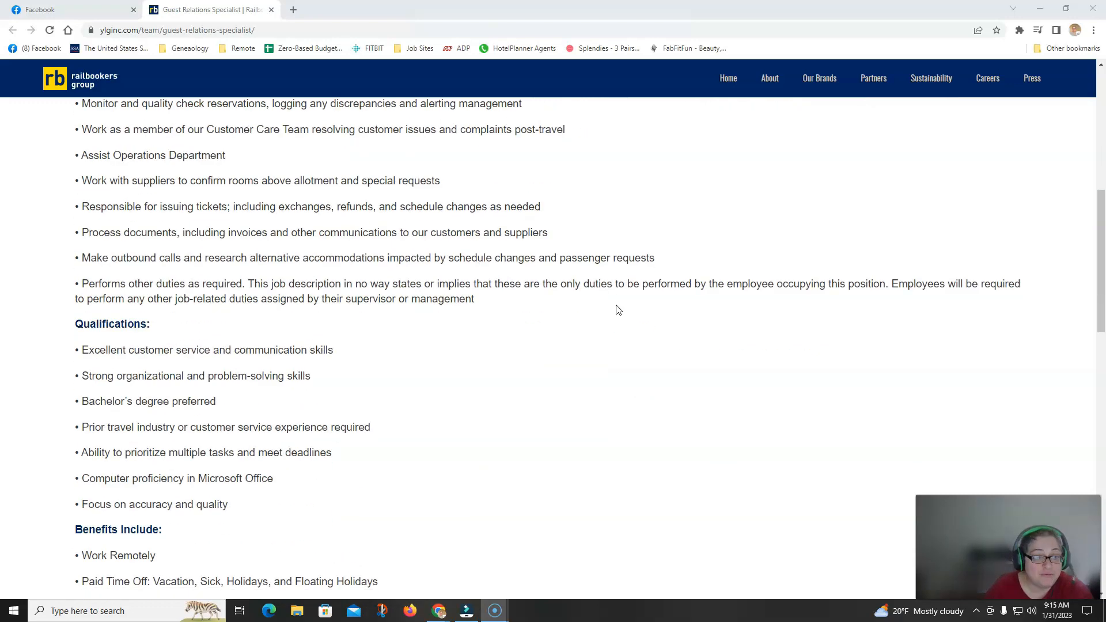
scroll(down, 3)
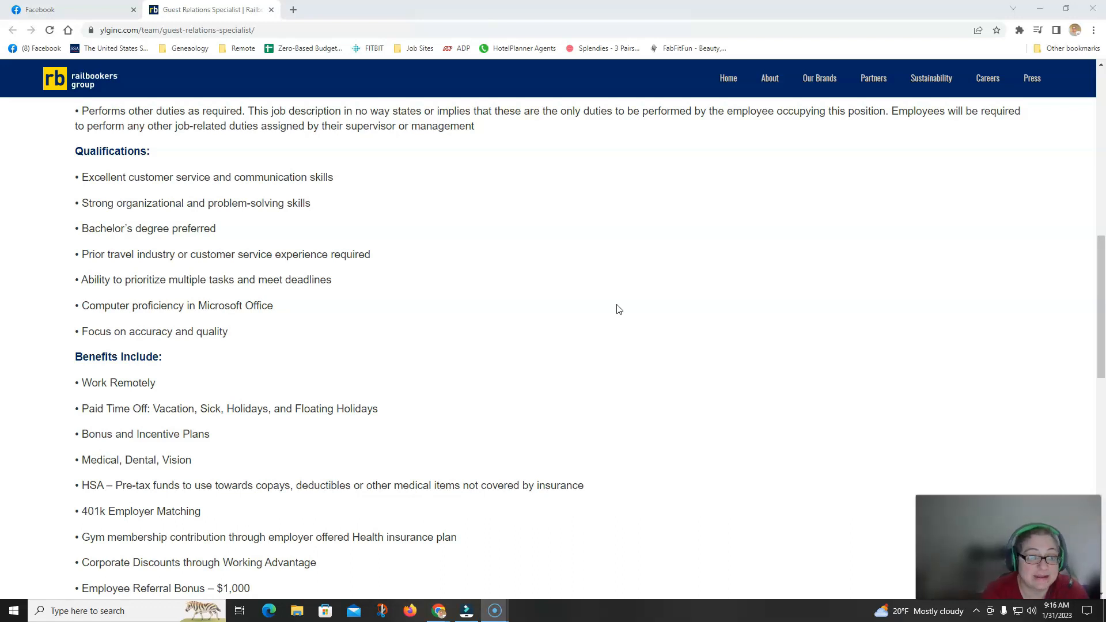
- Scroll through the Benefits list down to the application instructions and HR contact details
scroll(down, 3)
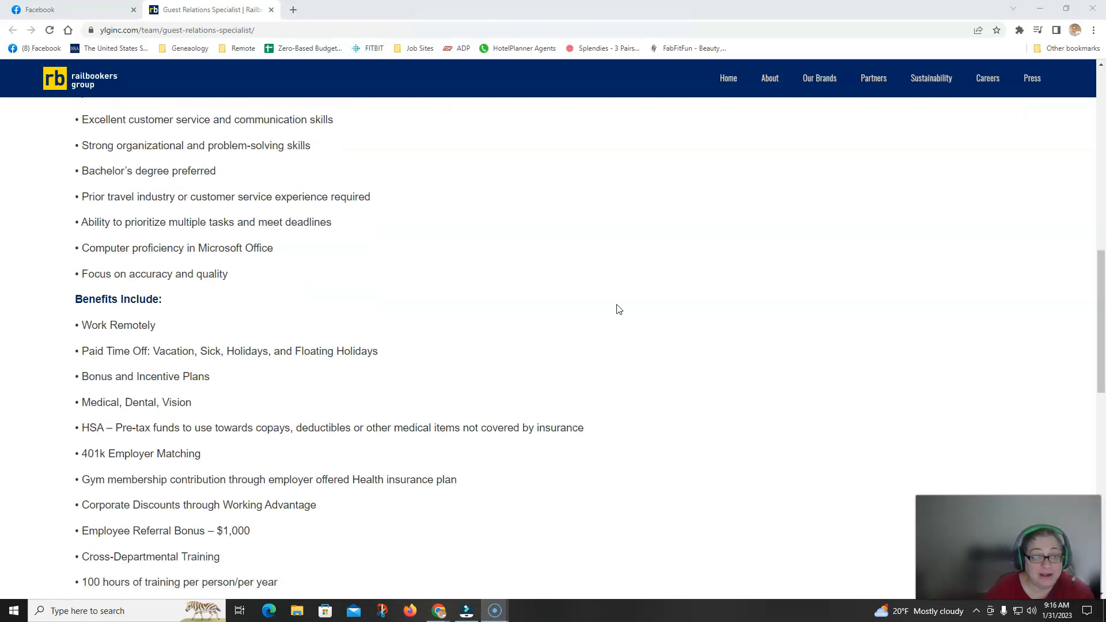
scroll(down, 3)
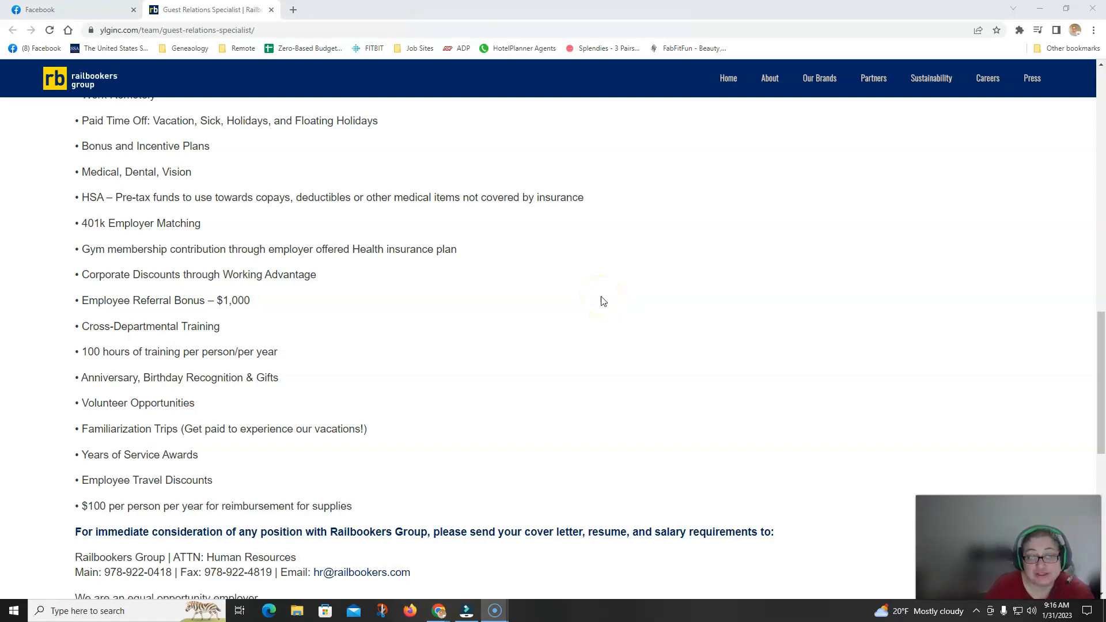
scroll(down, 3)
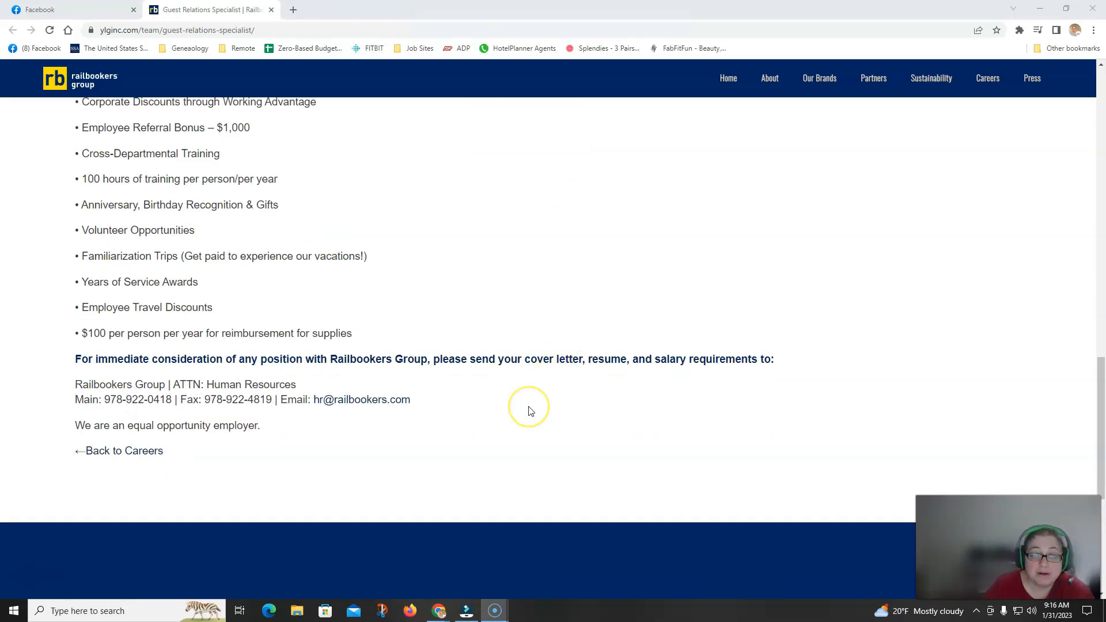
mouse_move(314, 403)
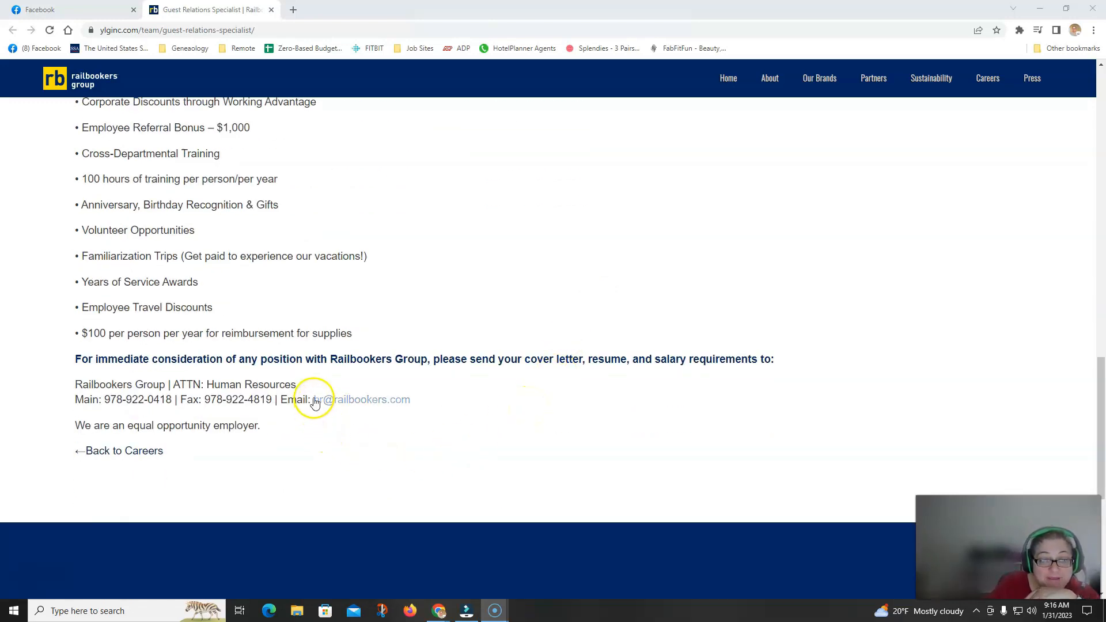
mouse_move(428, 404)
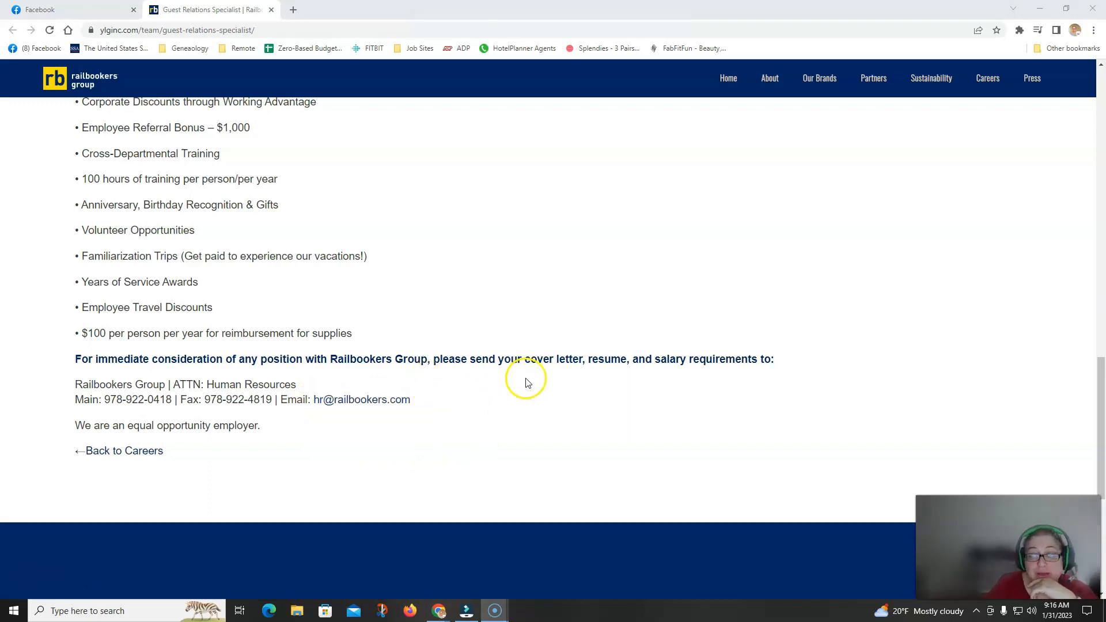
mouse_move(685, 376)
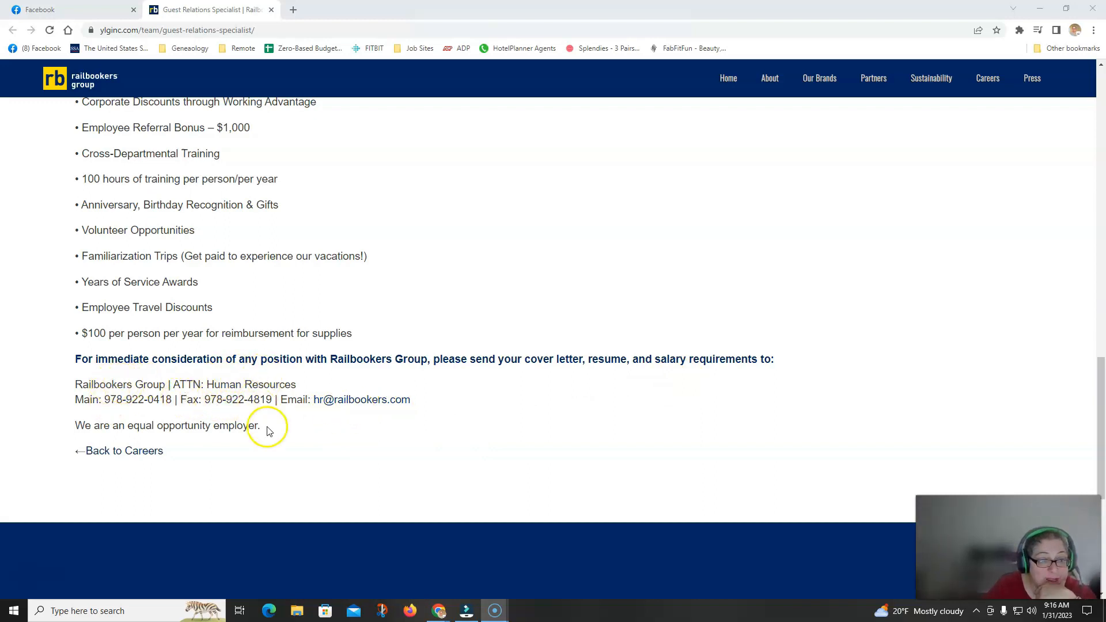
- Select text near the HR email application contact at the bottom of the posting
drag(171, 384, 240, 385)
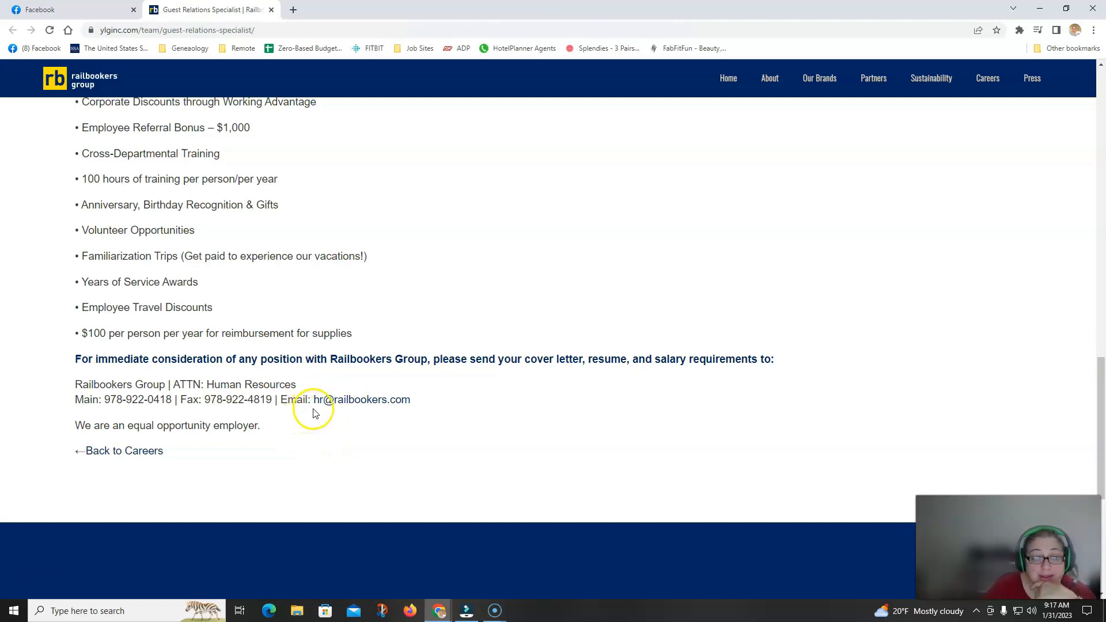
mouse_move(409, 418)
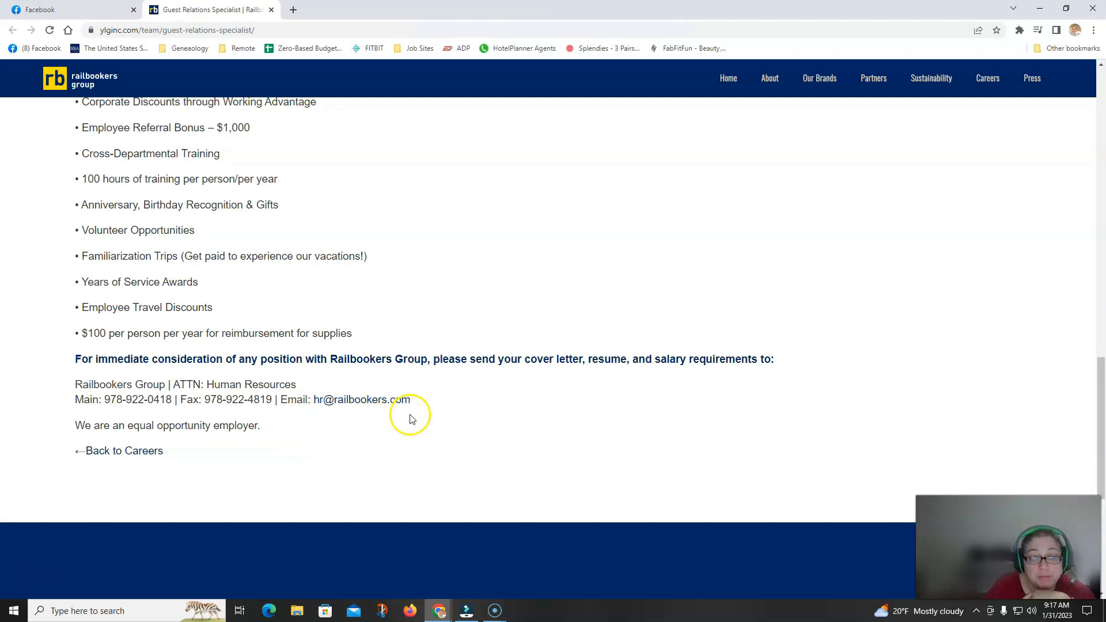